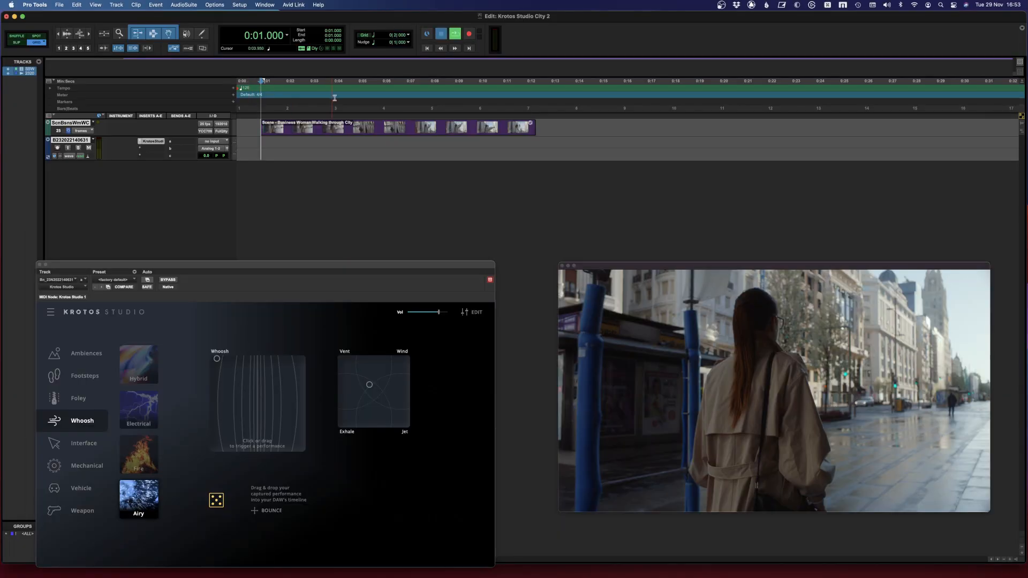
Load the City ambience, perform the Skyline/Traffic and Sirens pads, and place the bounce on a new track.
{"action": "left_click", "coordinate": [454, 33]}
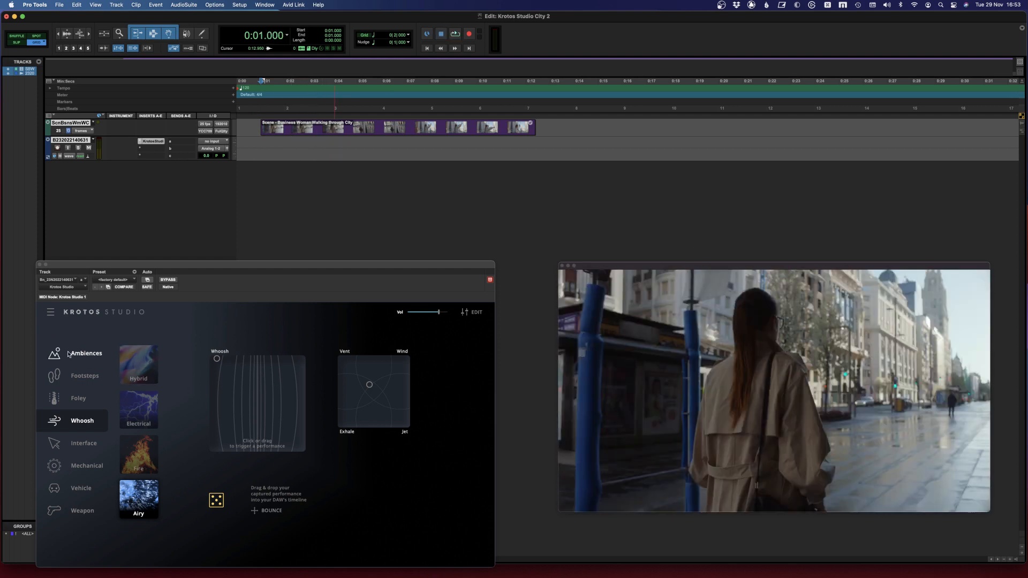
{"action": "left_click", "coordinate": [84, 352]}
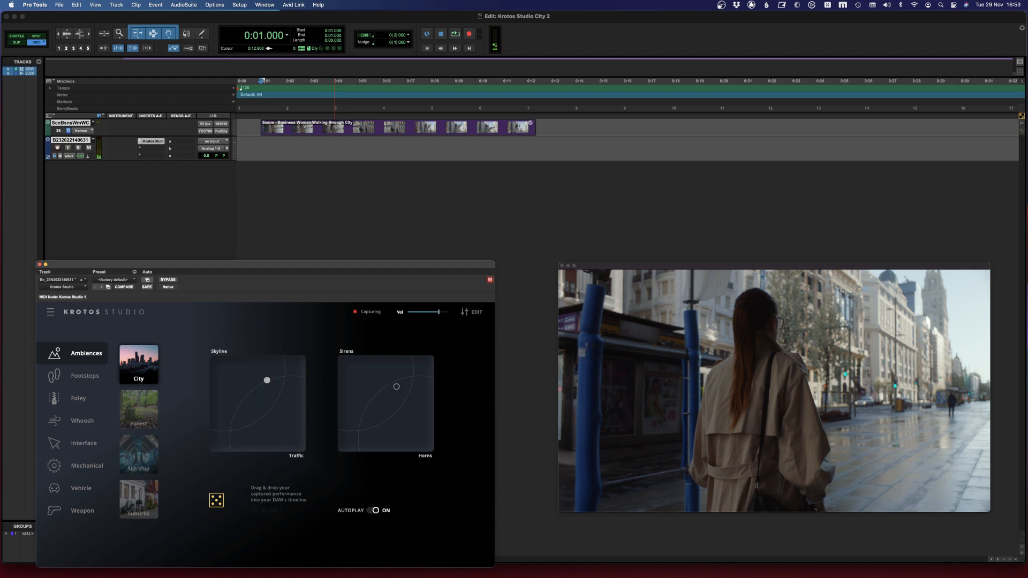
{"action": "left_click_drag", "start_coordinate": [267, 380], "coordinate": [250, 401]}
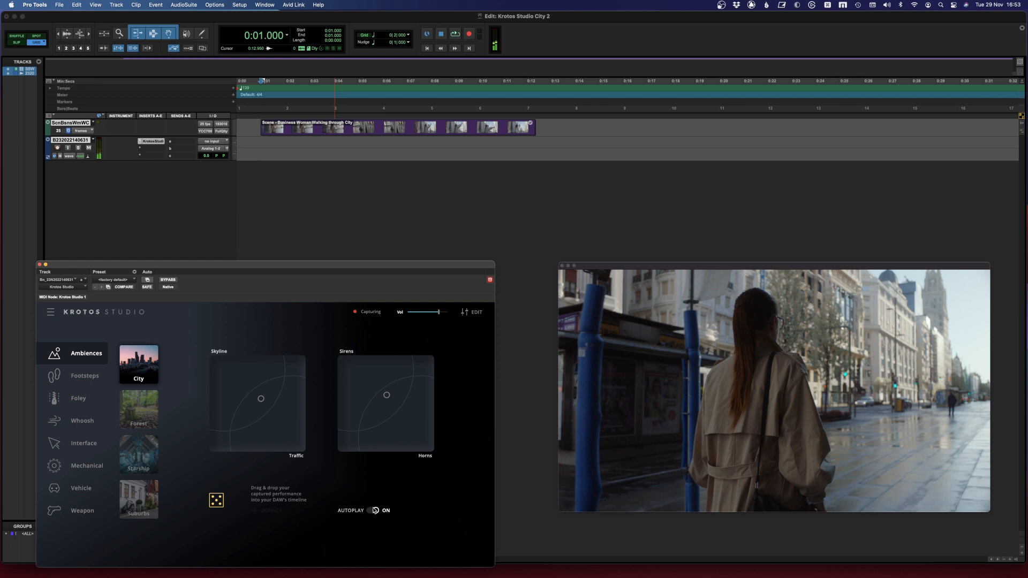
{"action": "left_click", "coordinate": [374, 509]}
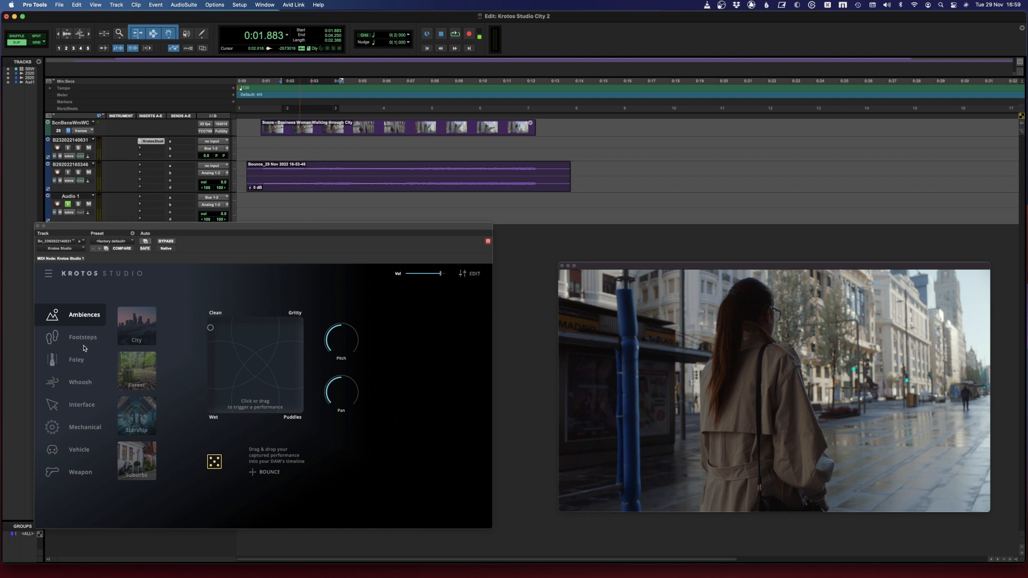
Record Concrete footsteps in time with the walking video, then load the Basic Cloth foley preset.
{"action": "left_click", "coordinate": [82, 337]}
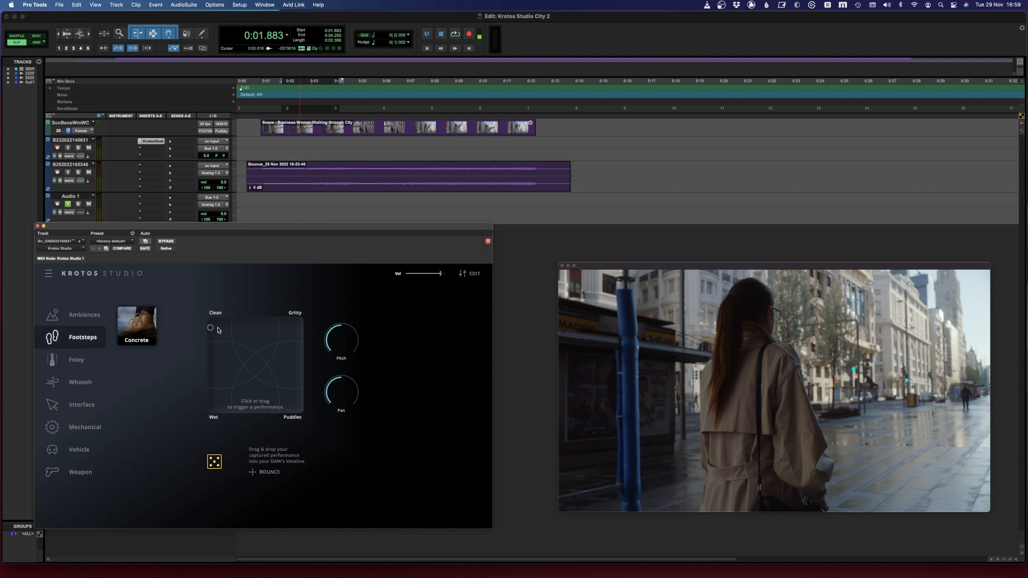
{"action": "left_click", "coordinate": [211, 328]}
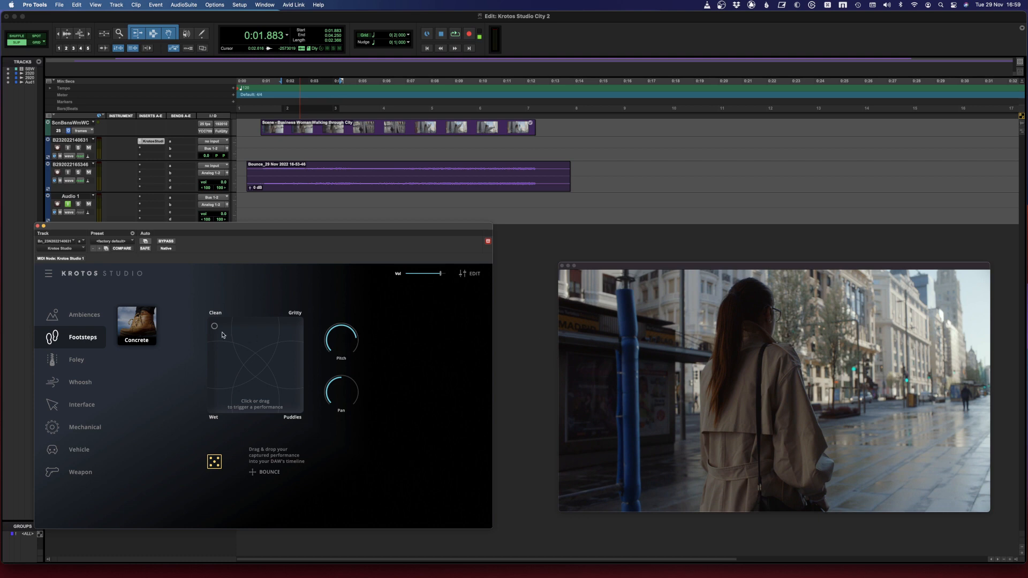
{"action": "left_click", "coordinate": [214, 326]}
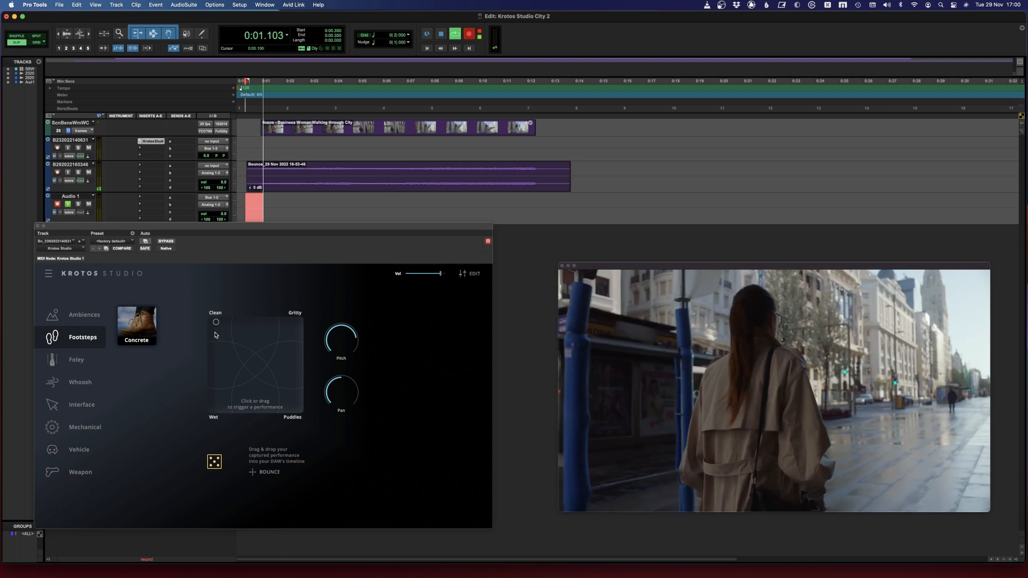
{"action": "left_click", "coordinate": [218, 331]}
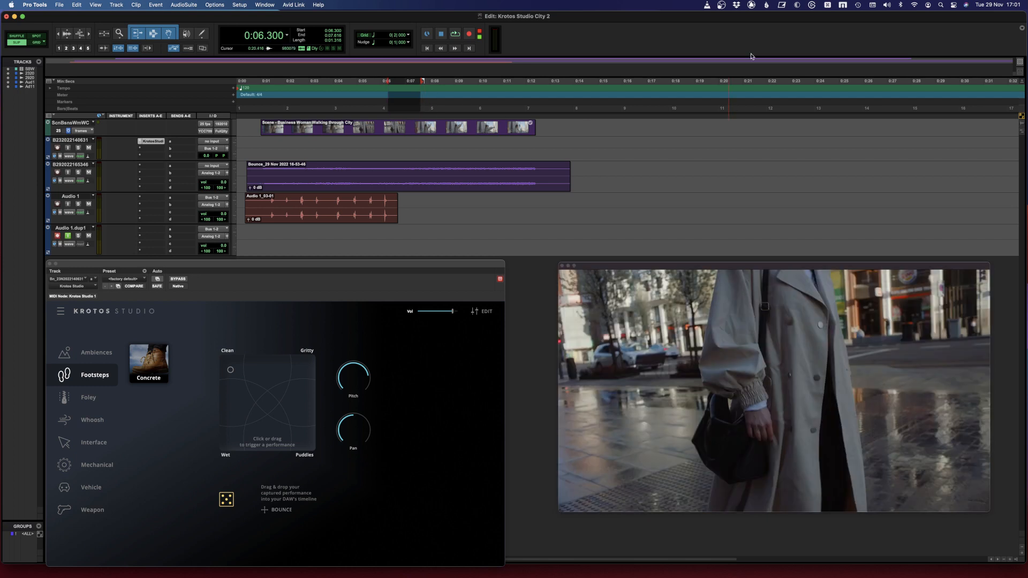
{"action": "left_click", "coordinate": [89, 396]}
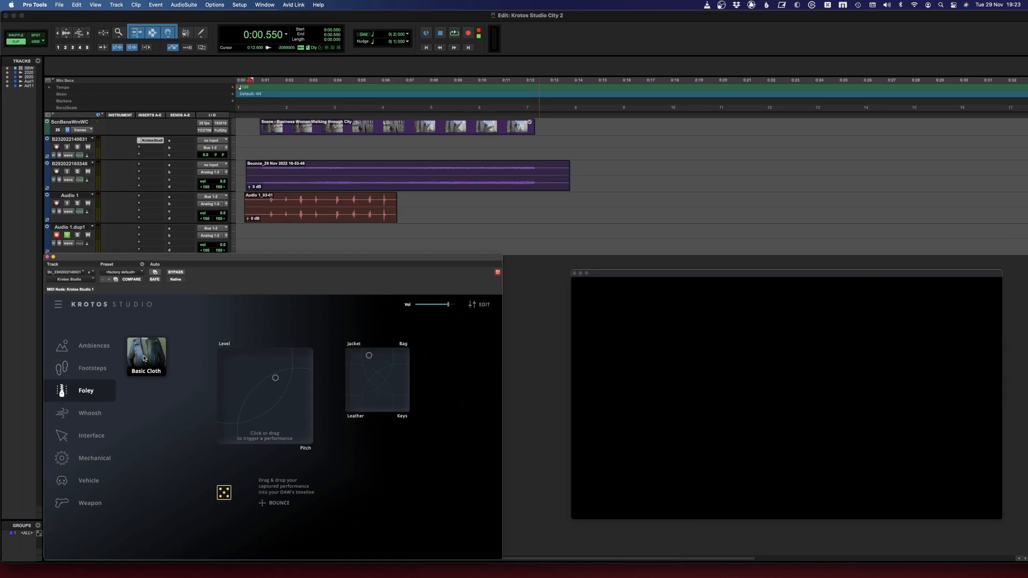